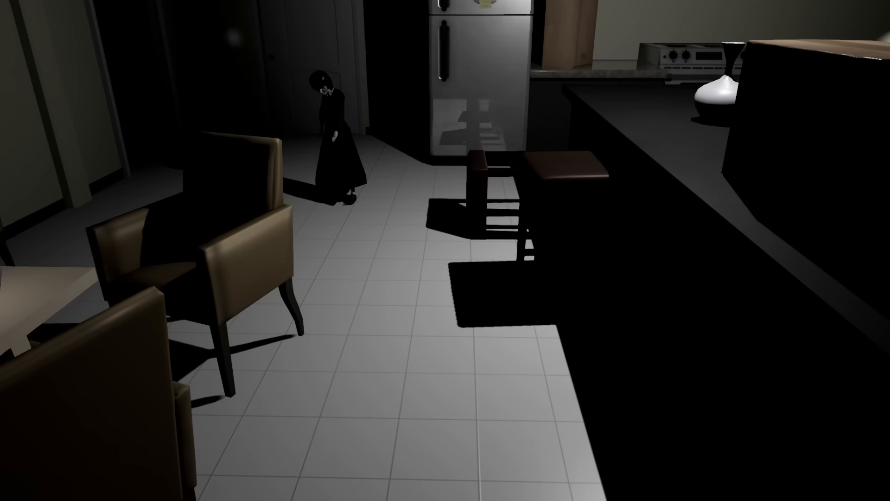
mouse_move(446, 250)
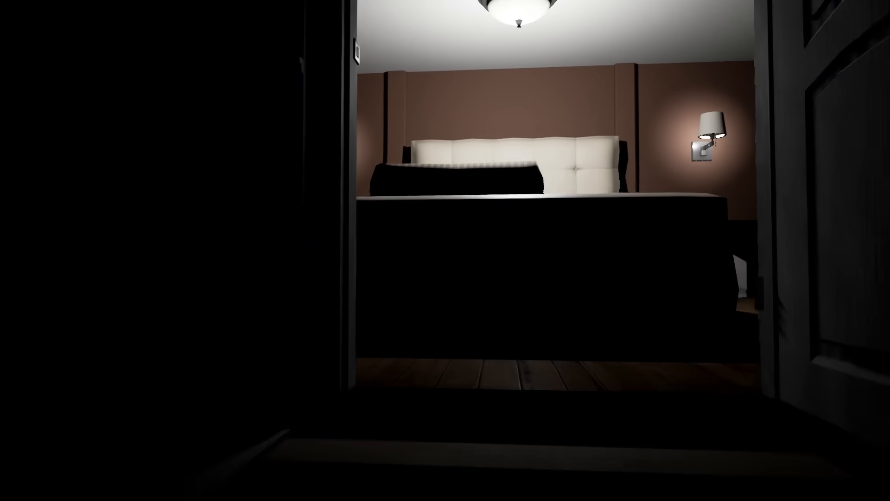
mouse_move(445, 251)
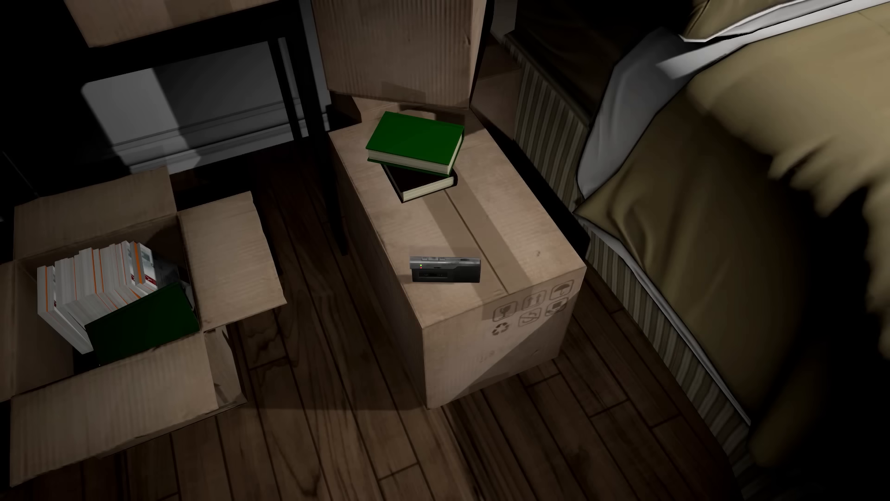
mouse_move(445, 251)
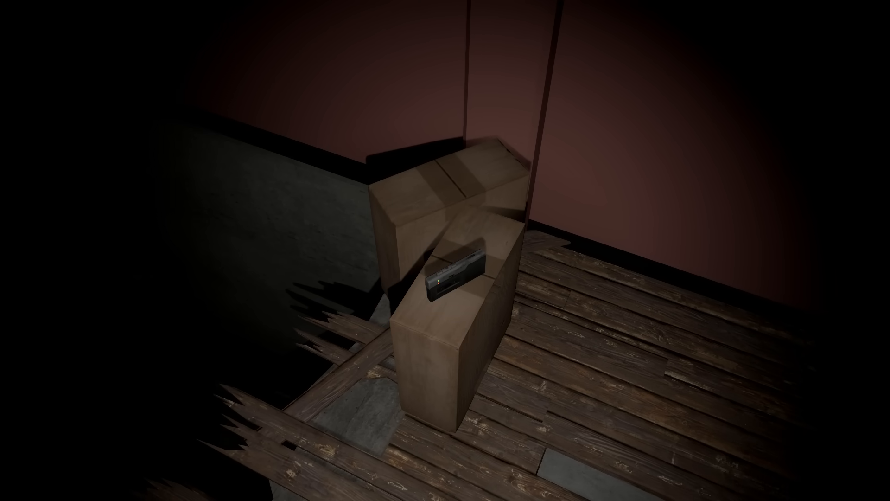
mouse_move(445, 251)
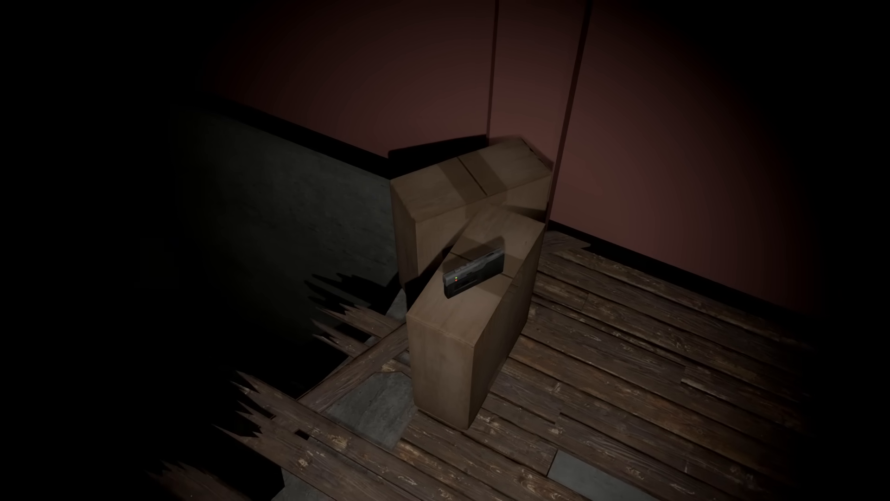